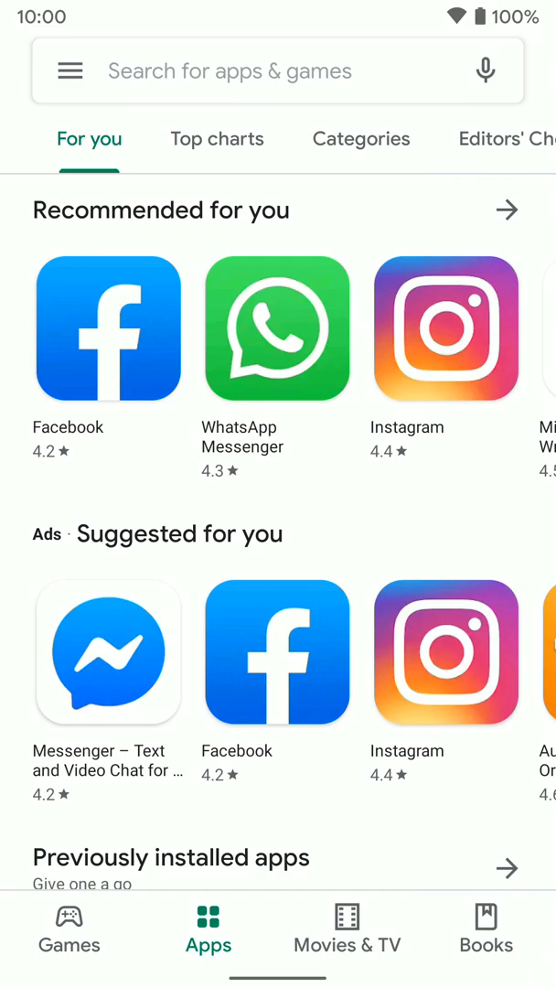
Step: Search the store for "google" and open the installed Google app's listing
left_click(275, 70)
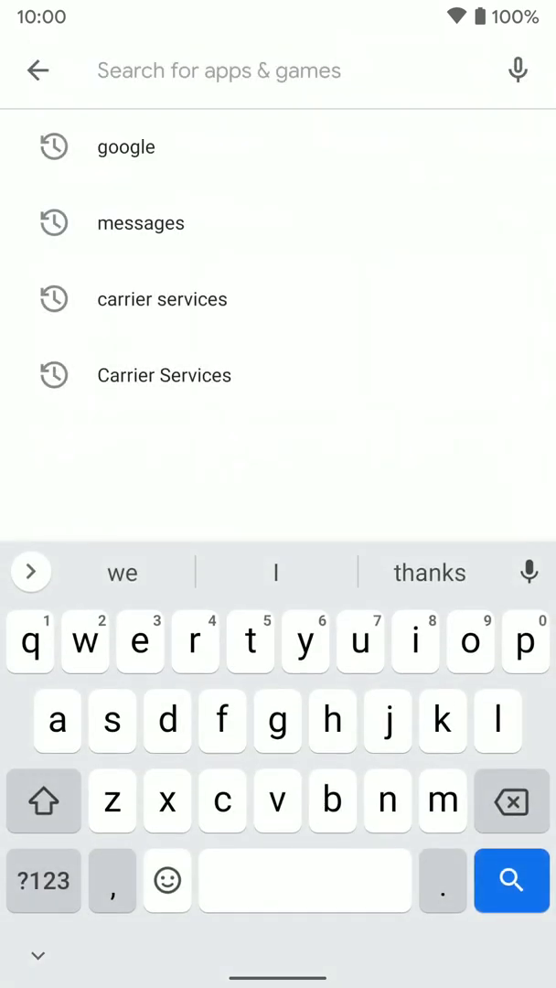
type("google")
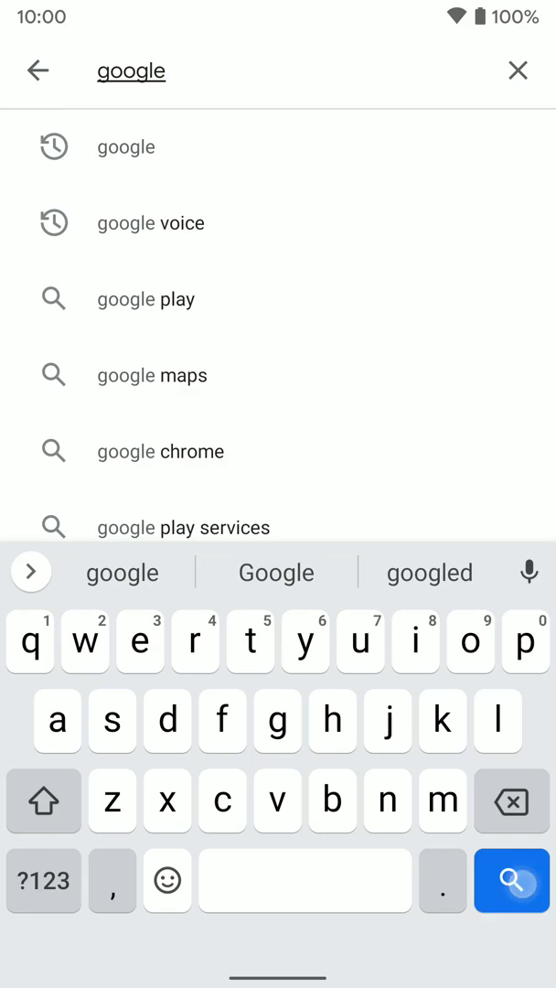
left_click(511, 881)
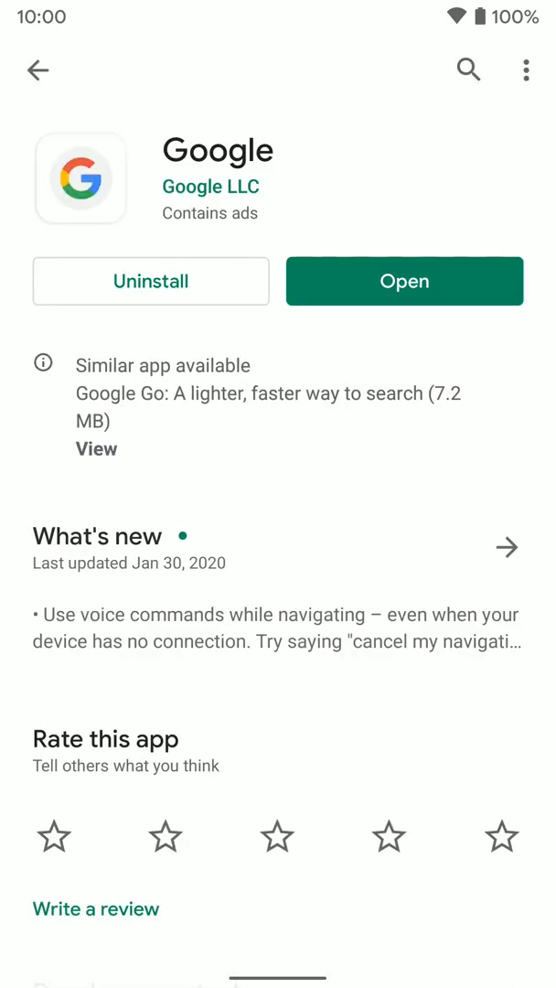
Step: Join the Google app beta program from its store page and confirm
scroll("down", 3)
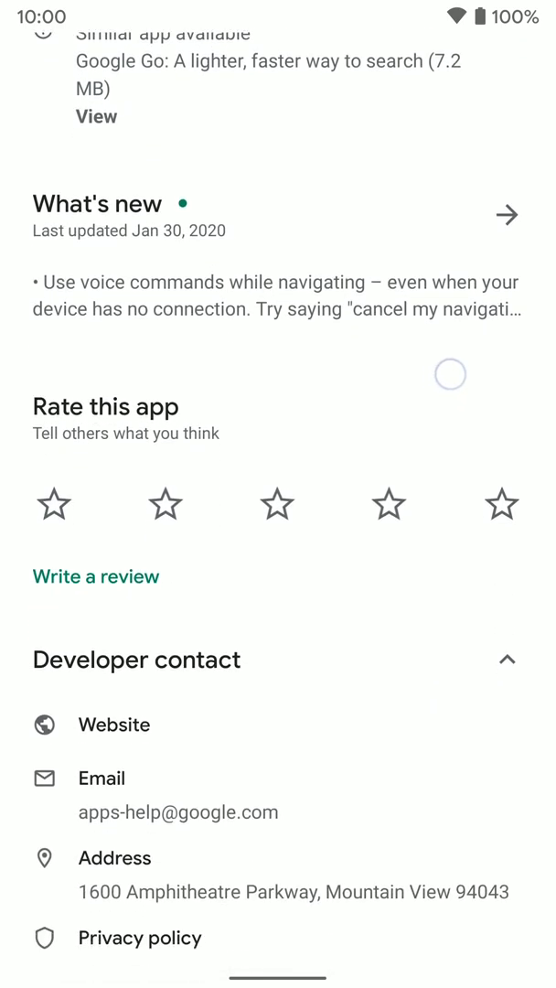
scroll("down", 3)
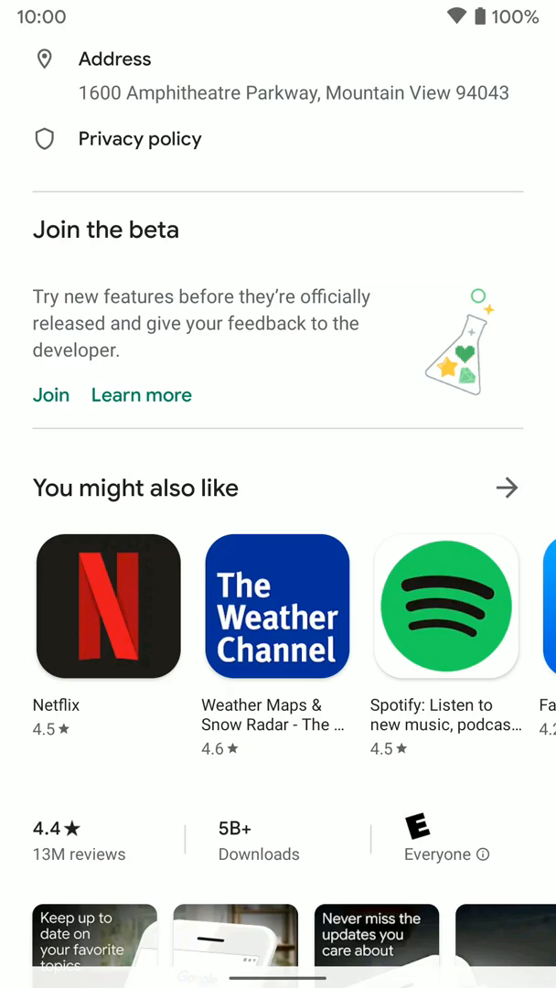
left_click(50, 394)
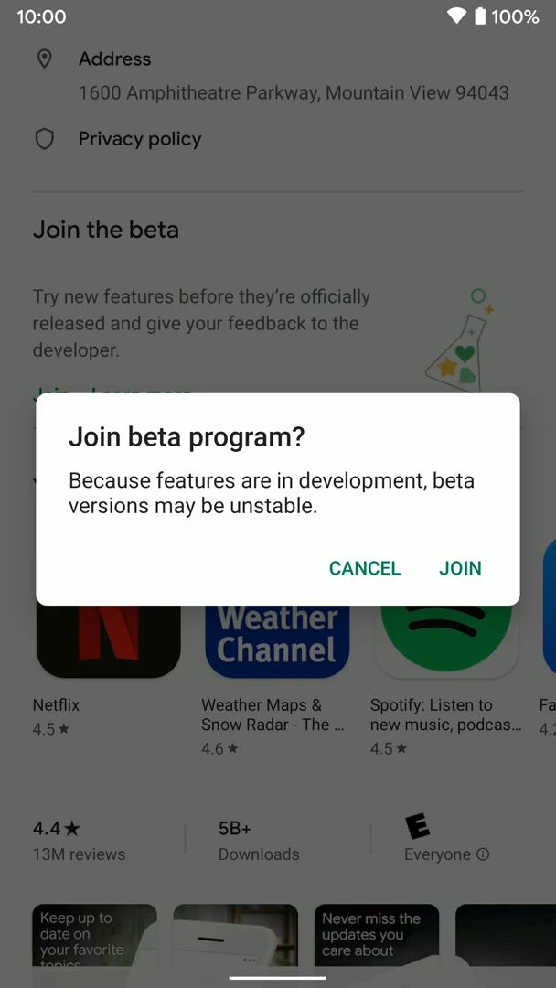
left_click(460, 567)
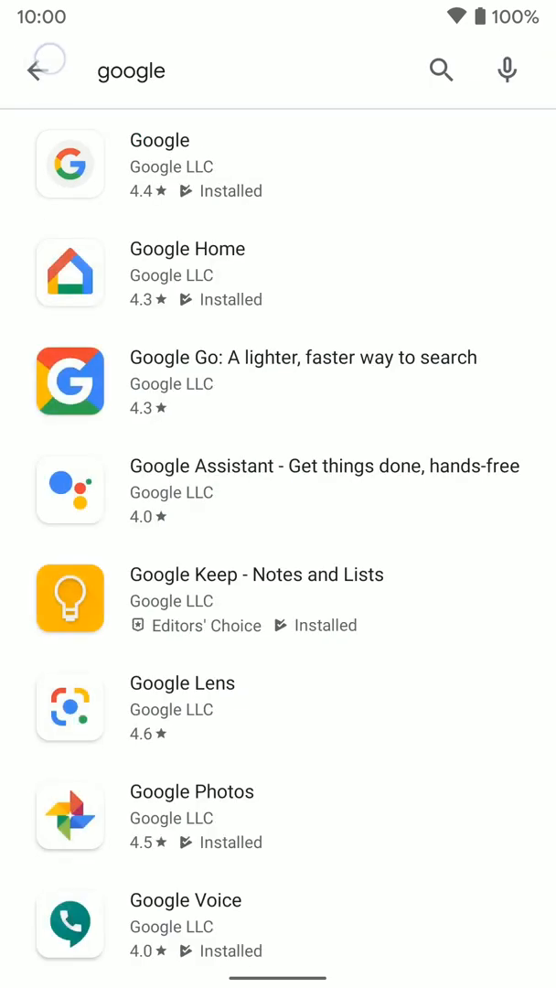
Step: Go back home and open My apps & games to see the pending Google update
left_click(39, 71)
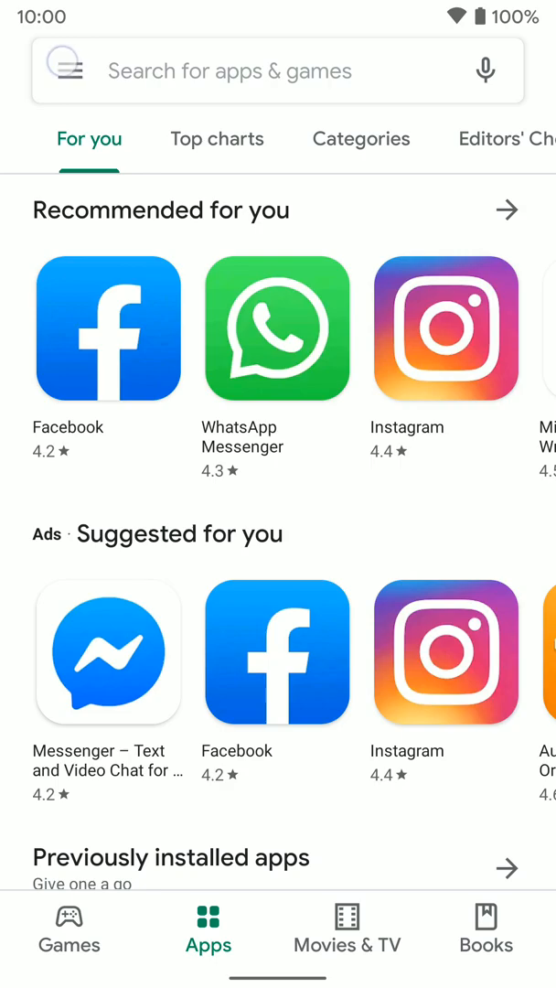
left_click(62, 70)
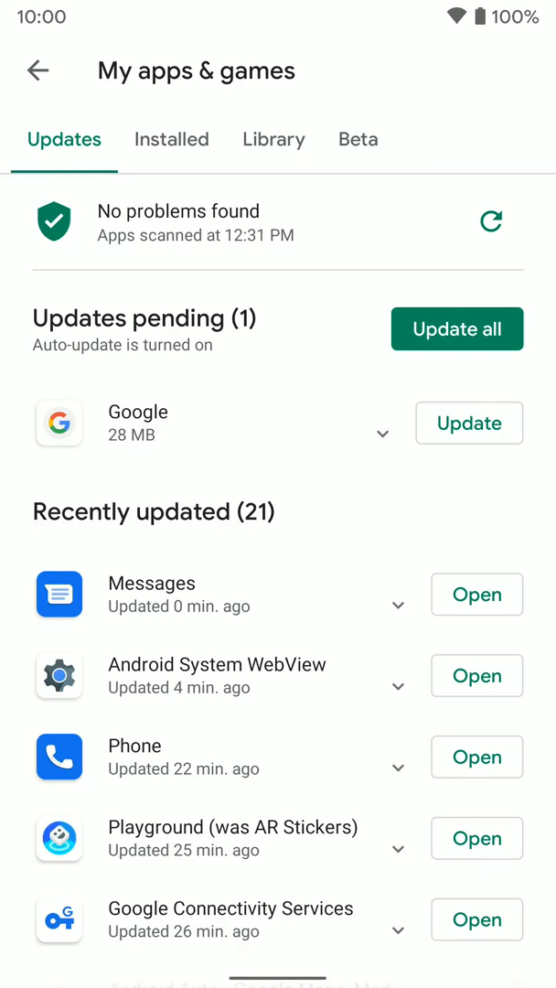
Step: Install the pending Google beta update, then reopen the Google app's store page
left_click(469, 422)
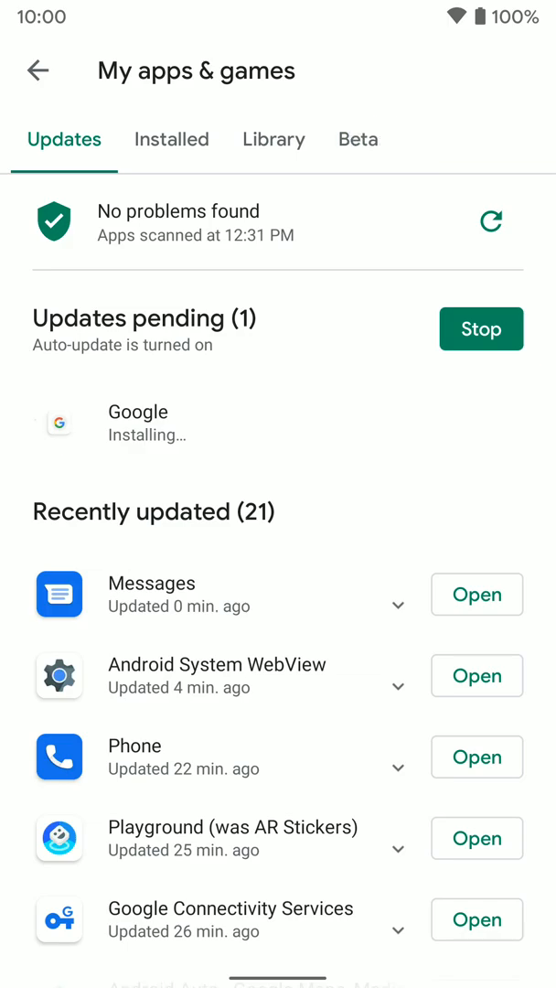
left_click(358, 139)
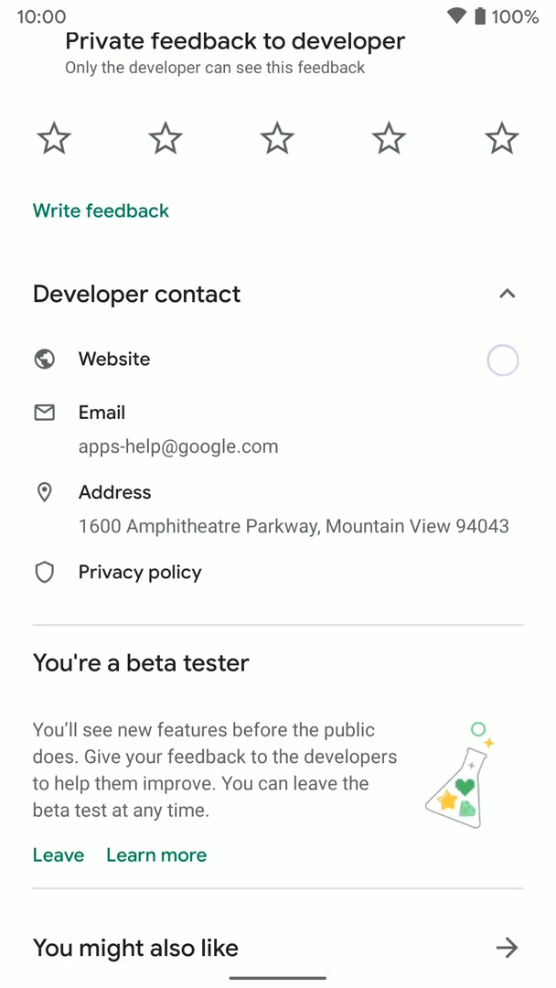
Step: Leave the Google app beta program and confirm the removal
scroll("down", 3)
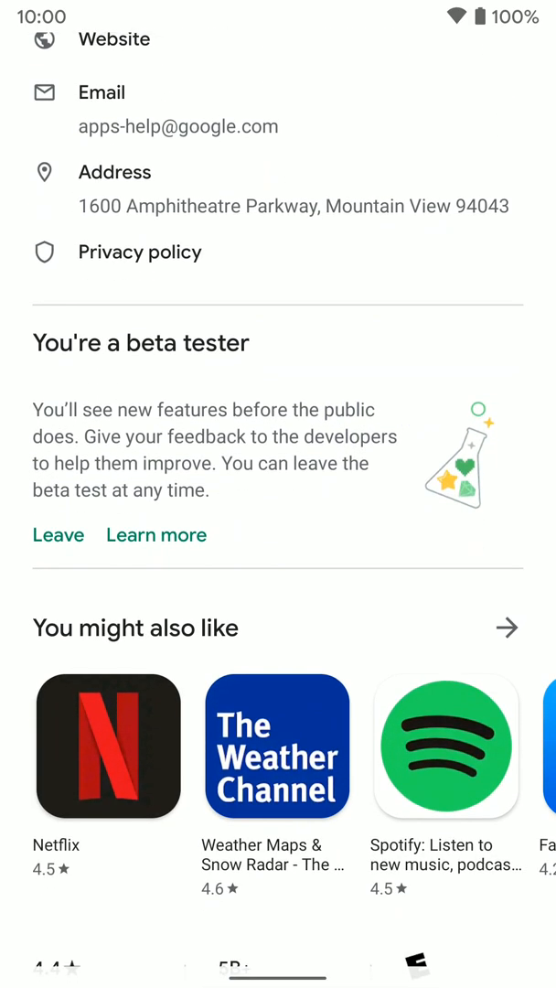
left_click(58, 535)
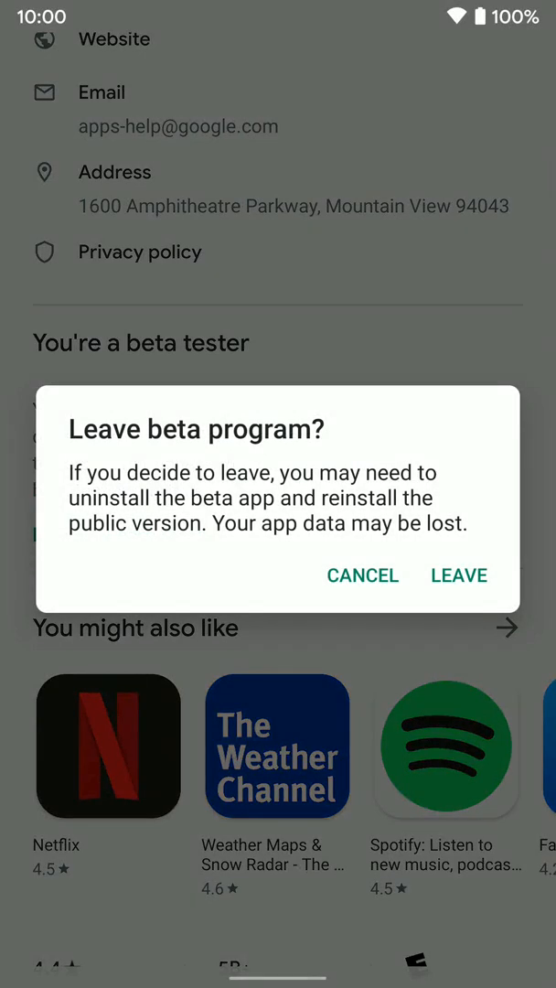
left_click(458, 575)
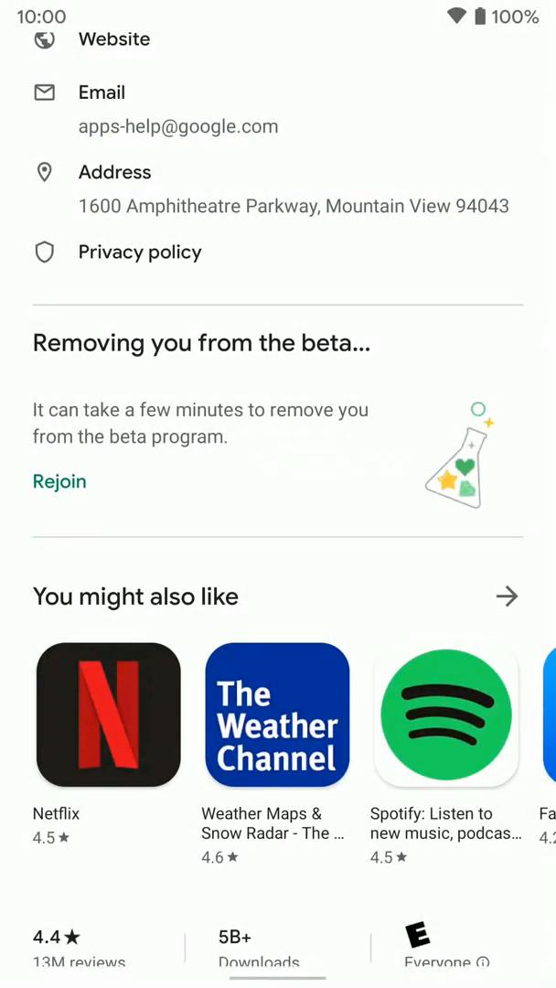
scroll("down", 3)
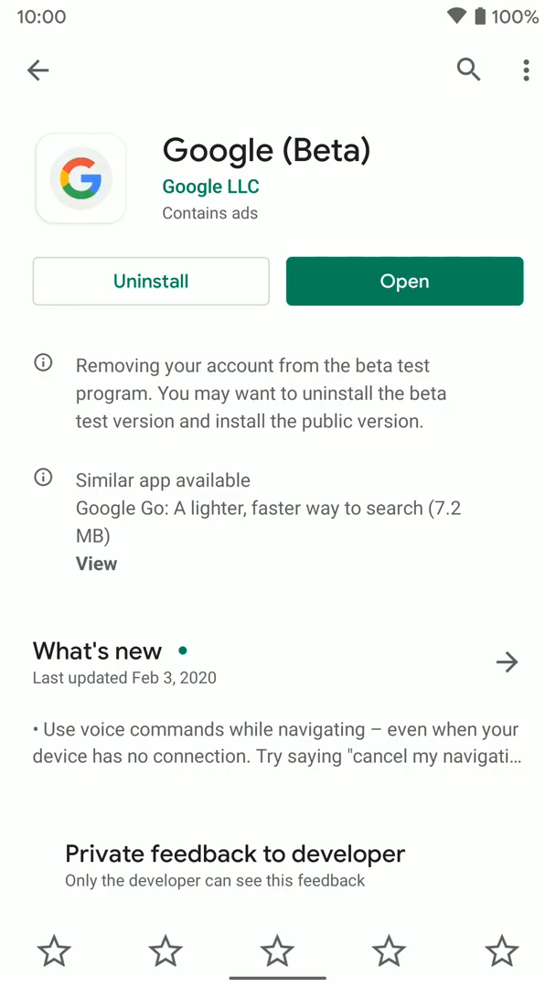
Step: Uninstall all beta updates from the Google (Beta) app and confirm with OK
left_click(151, 281)
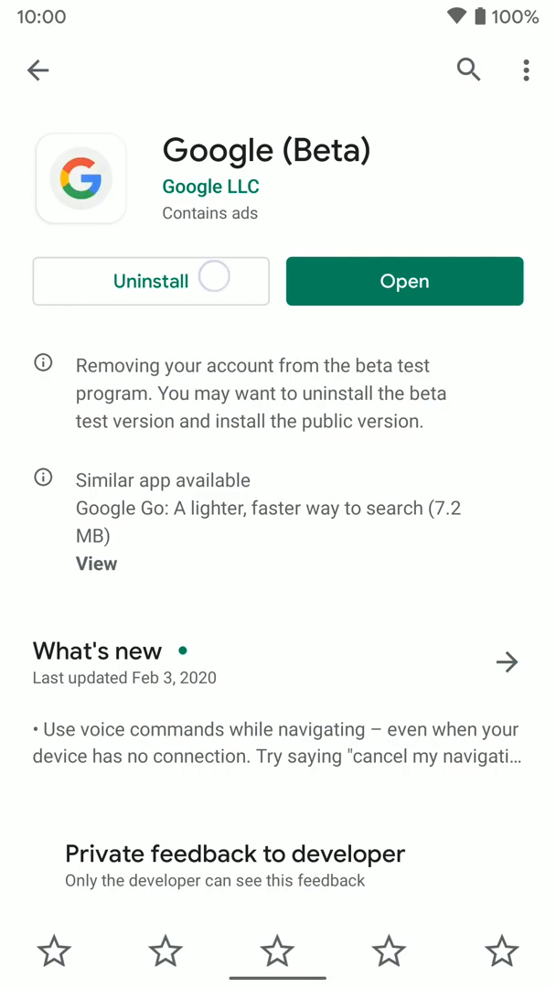
left_click(151, 281)
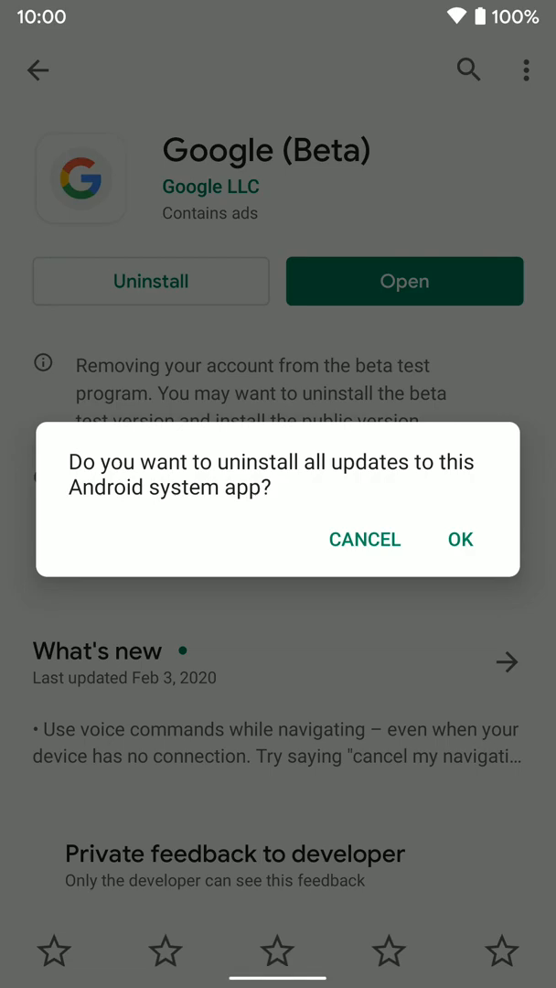
left_click(460, 539)
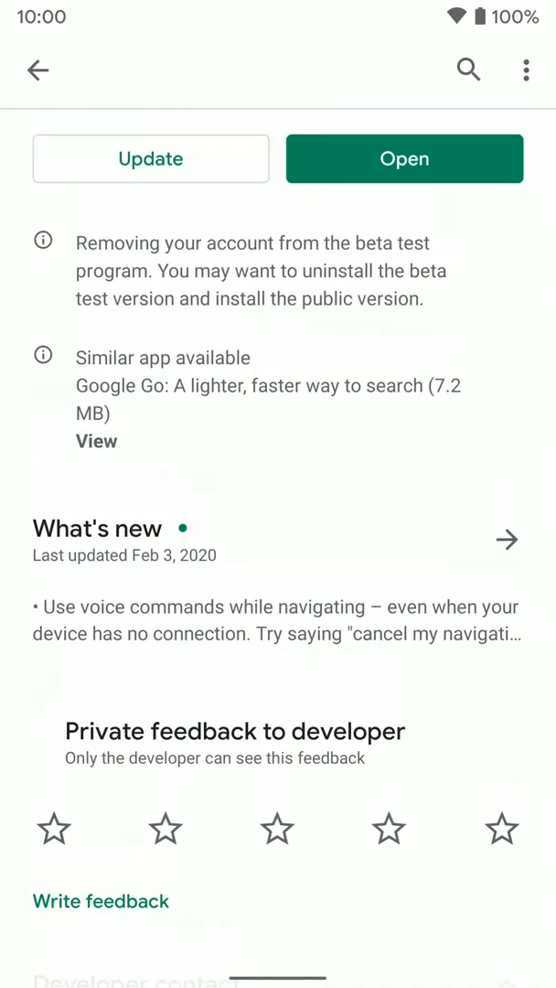
Step: Update to the public Google app, dismiss the can't-install error, and retry
left_click(150, 159)
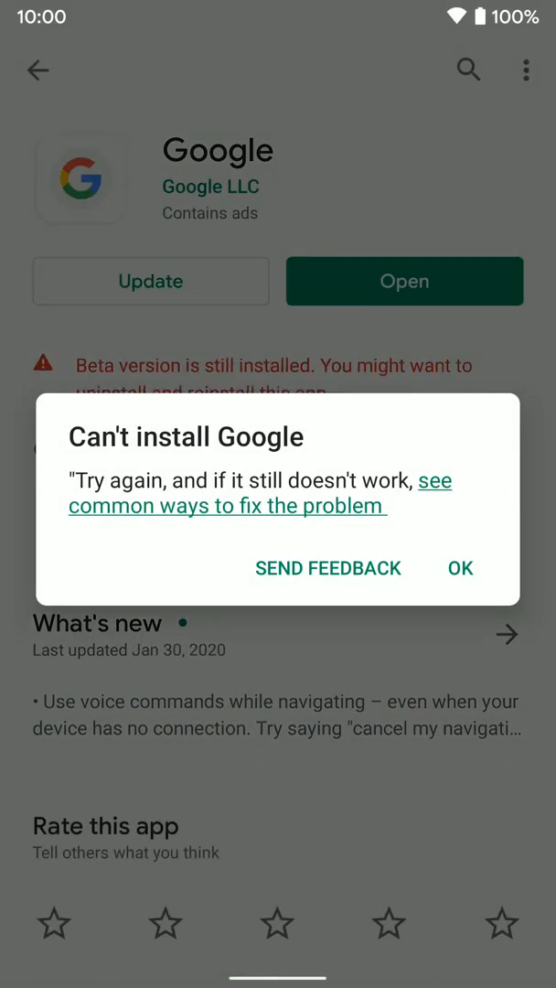
left_click(460, 567)
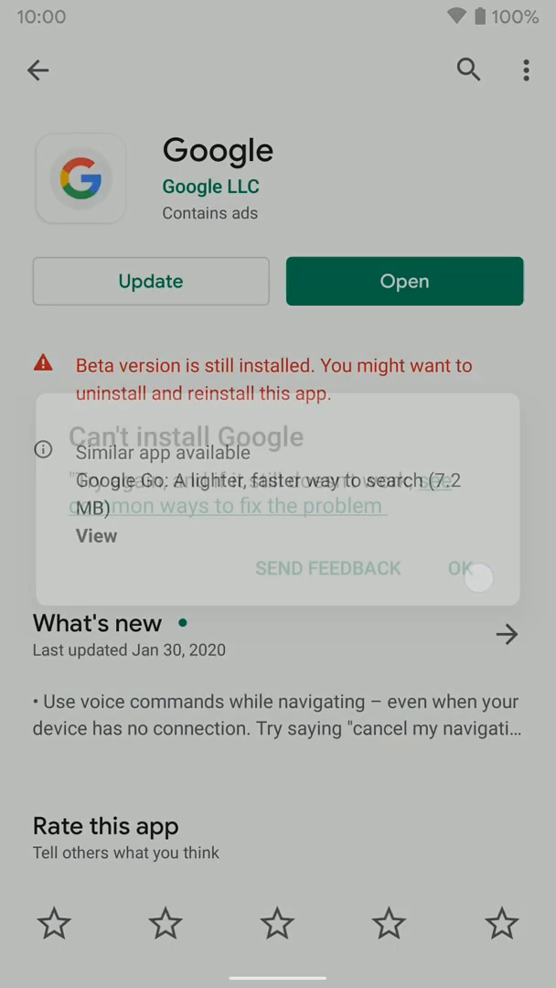
left_click(466, 568)
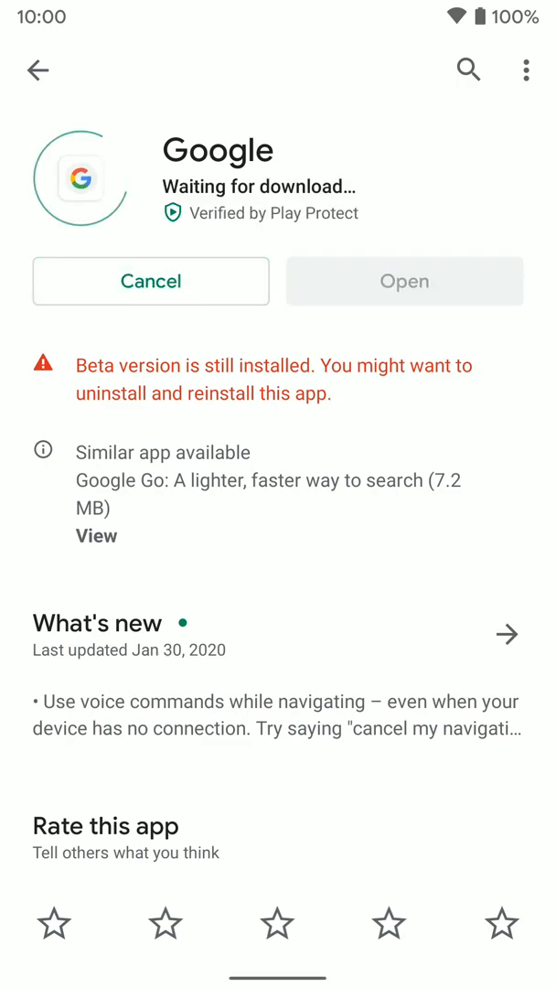